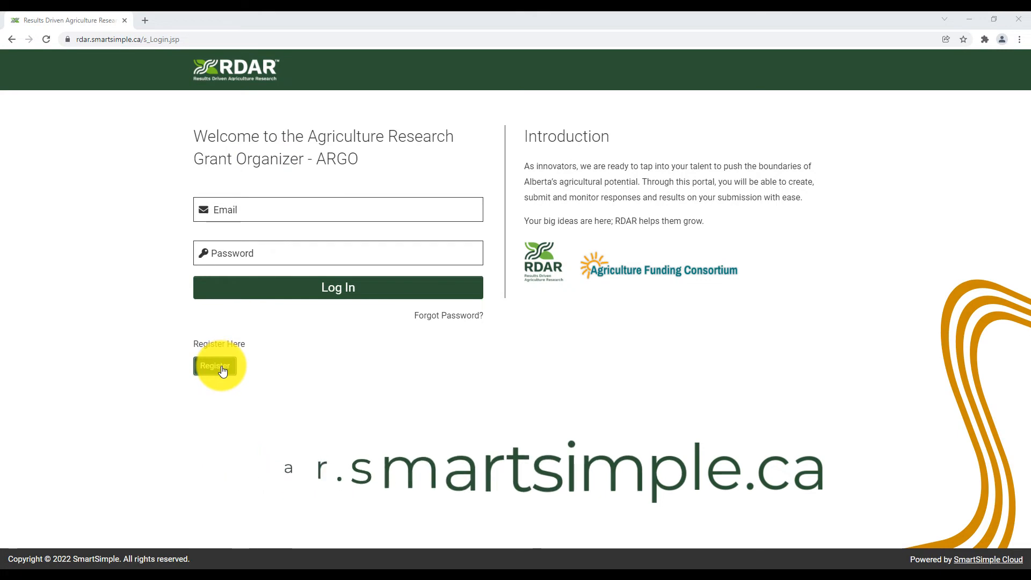
- Start a new account registration from the login page's Register Here area
{"action": "left_click", "coordinate": [215, 365]}
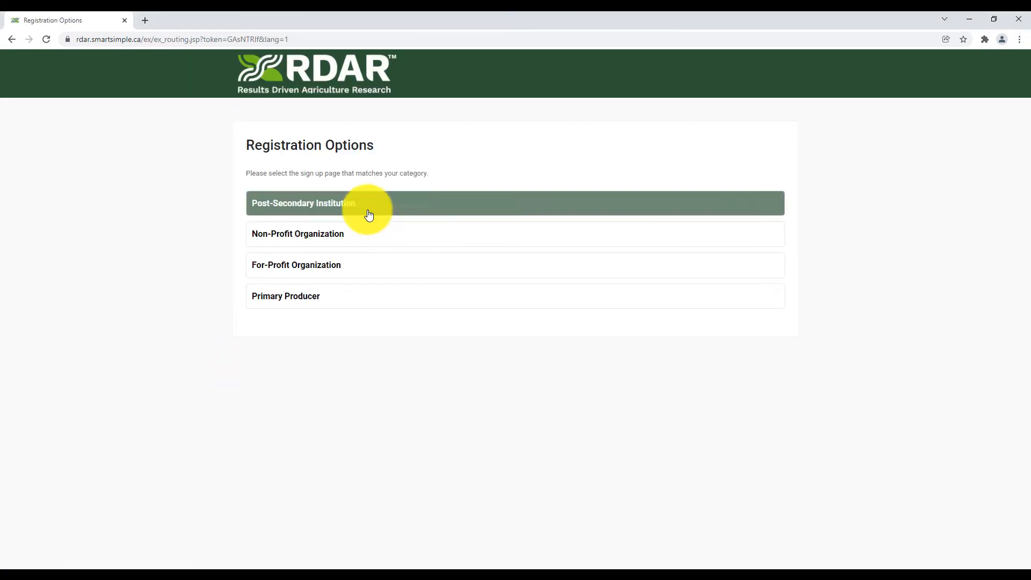
{"action": "mouse_move", "coordinate": [370, 245]}
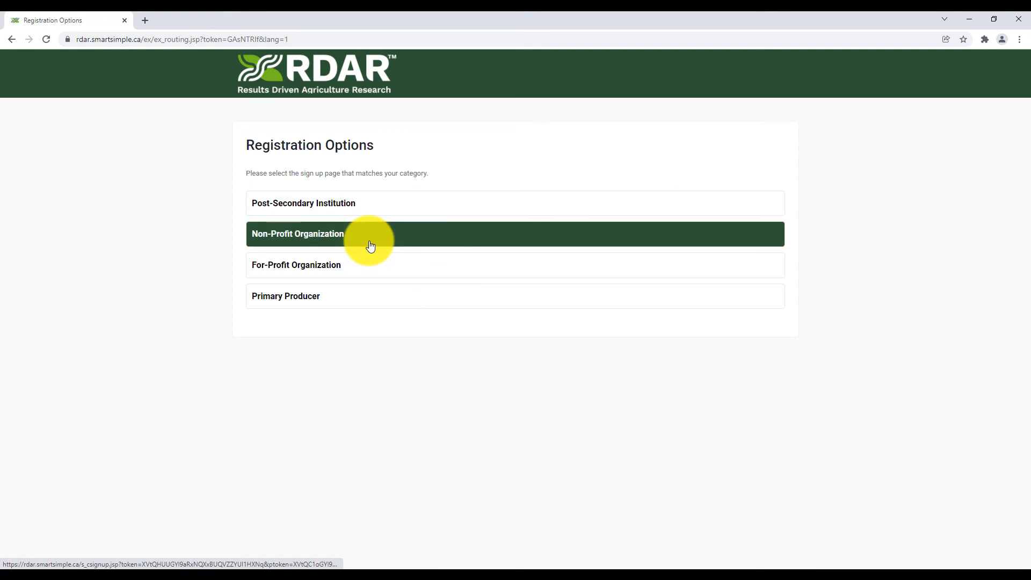
{"action": "mouse_move", "coordinate": [378, 297]}
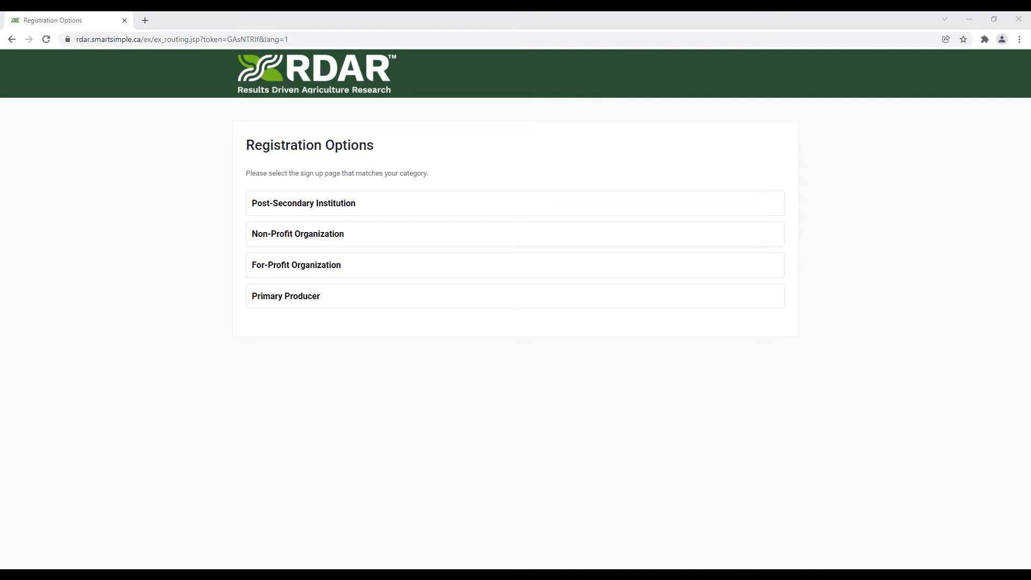
{"action": "mouse_move", "coordinate": [837, 228]}
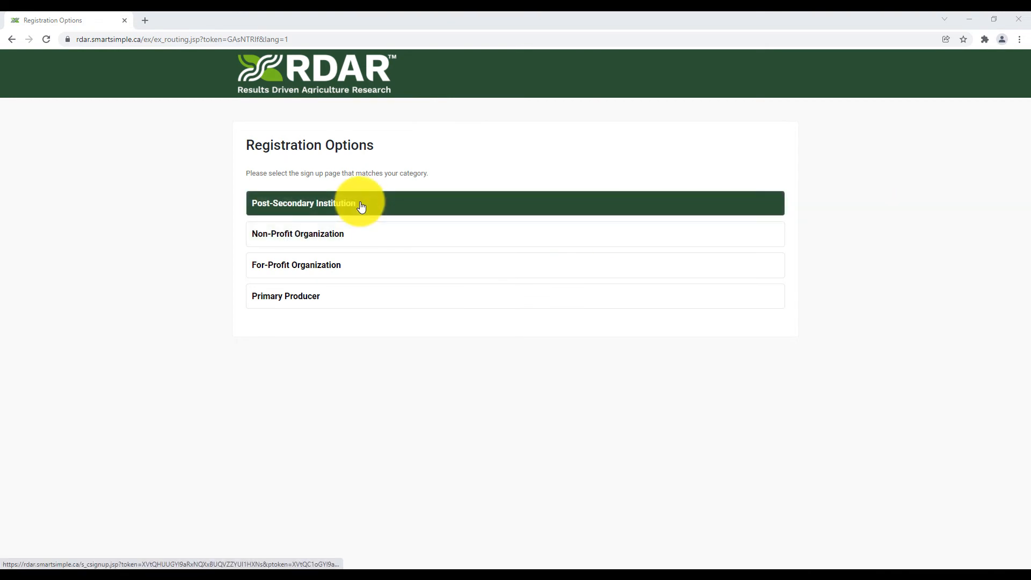
- Choose the Post-Secondary Institution category to reach its registration form
{"action": "left_click", "coordinate": [303, 203]}
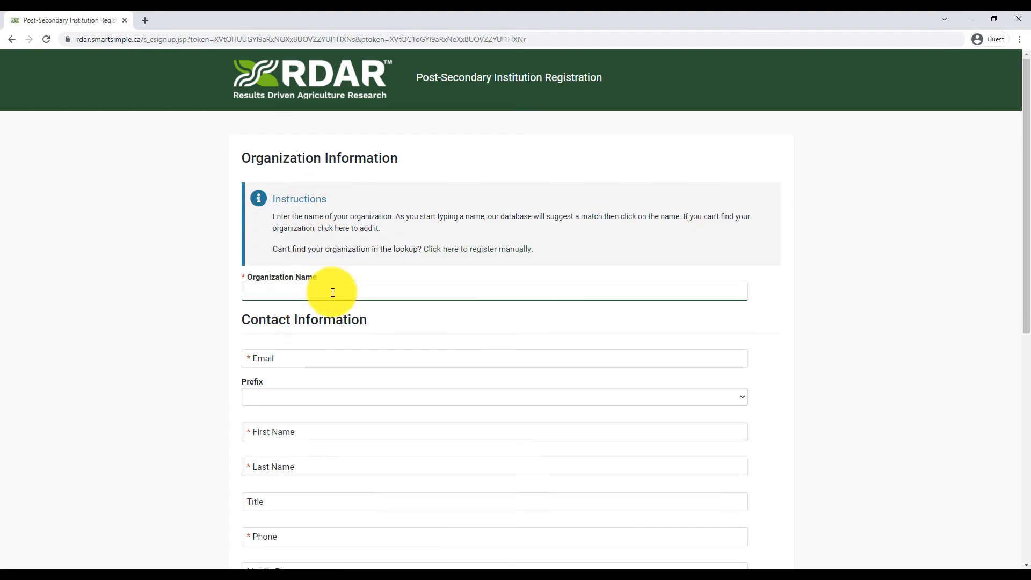
- Register 'Test University' as the organization, pass the reCAPTCHA check and submit the form
{"action": "type", "text": "Test University"}
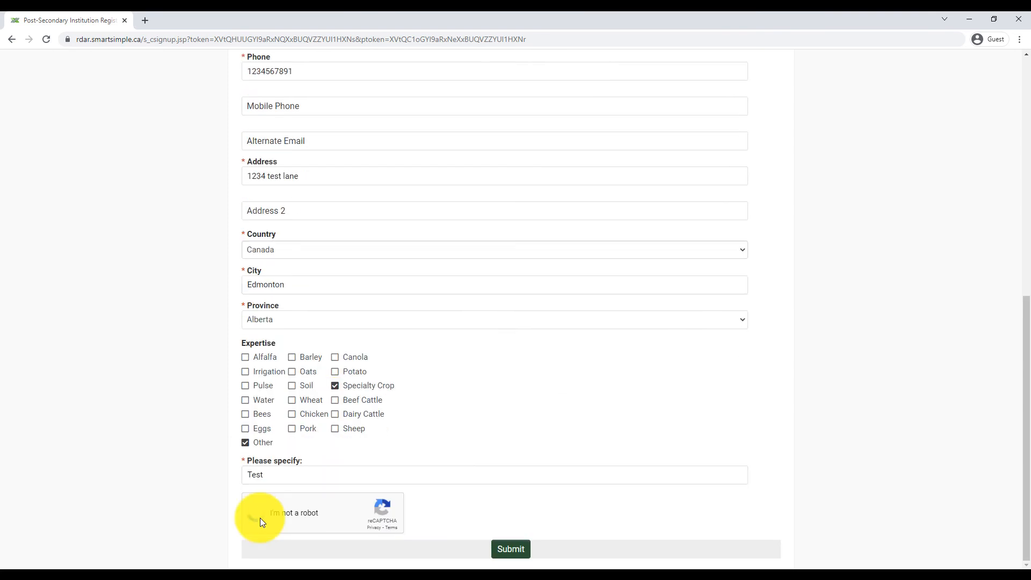
{"action": "left_click", "coordinate": [259, 512]}
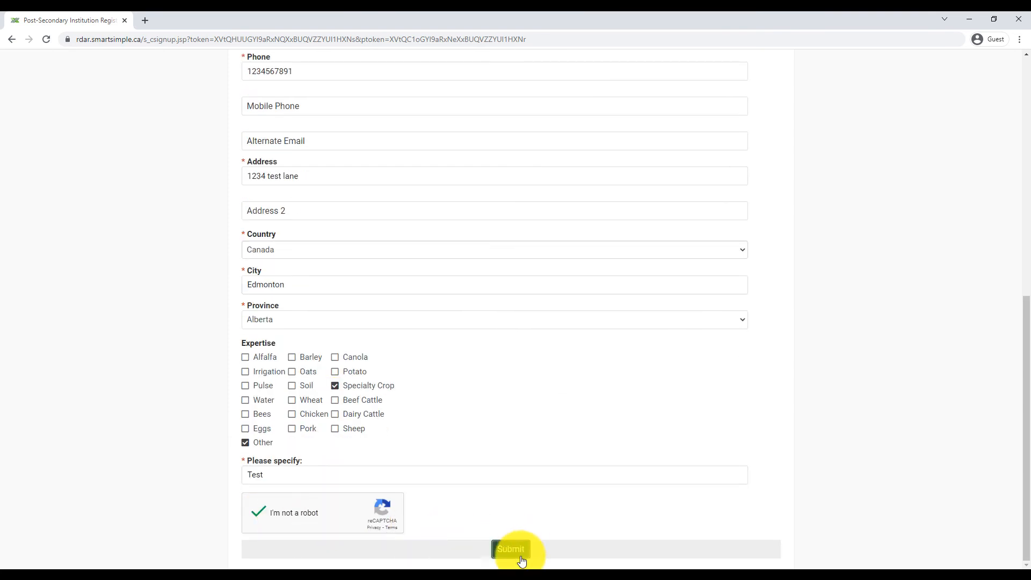
{"action": "left_click", "coordinate": [510, 549]}
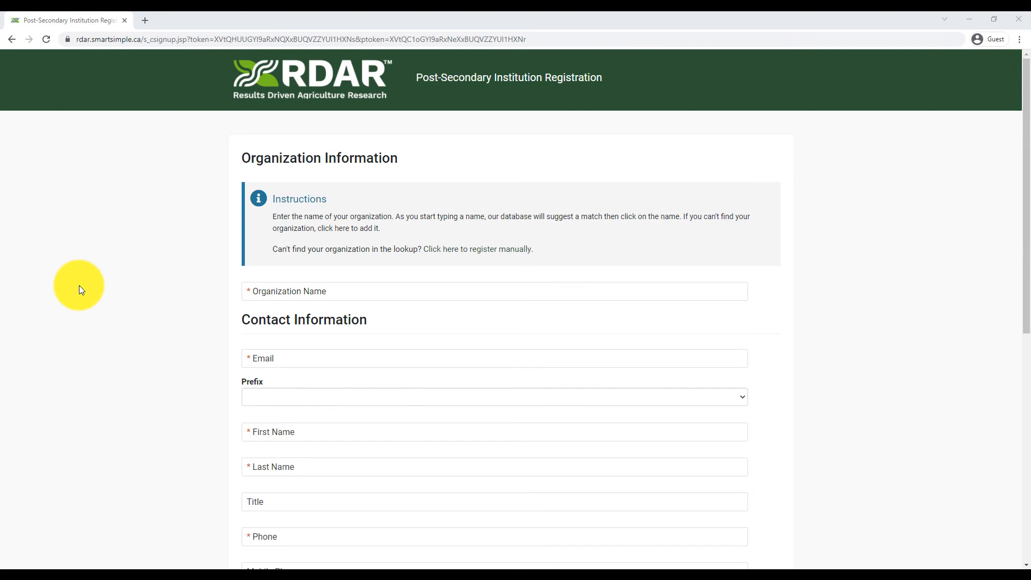
- Look up organization 'test', find no records, and switch to manual registration
{"action": "left_click", "coordinate": [494, 291]}
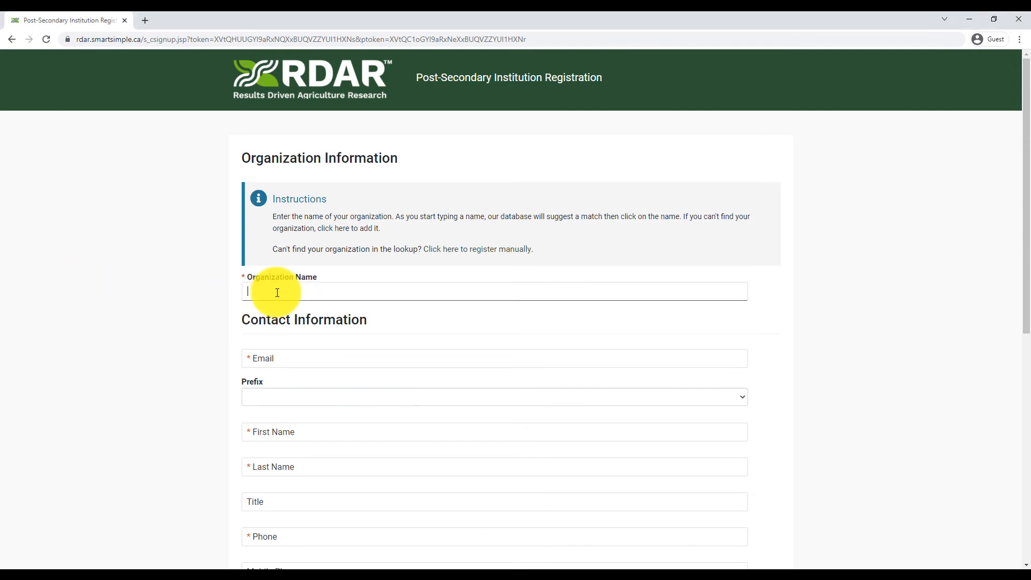
{"action": "type", "text": "test1"}
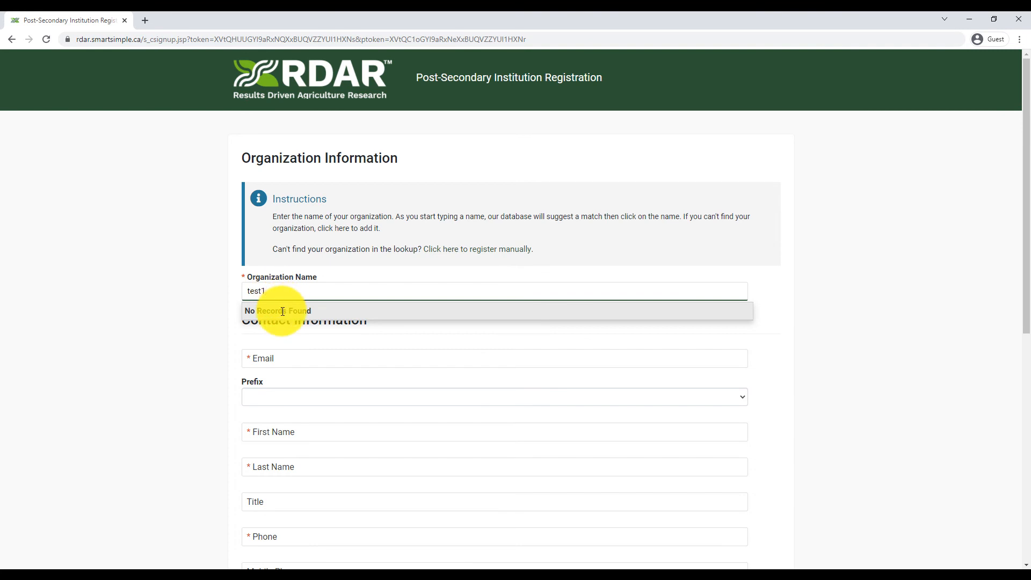
{"action": "left_click", "coordinate": [477, 248]}
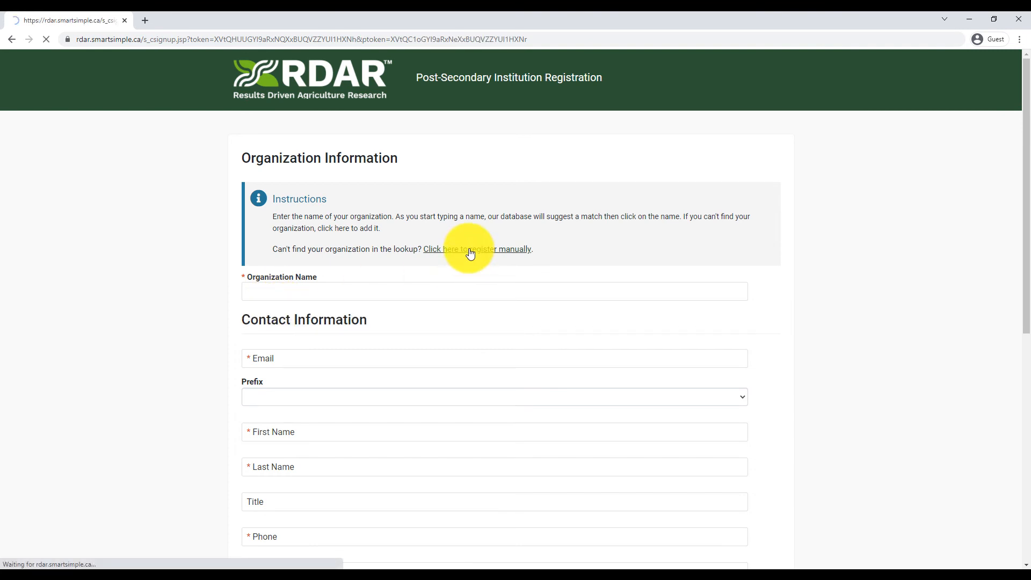
- Pass the 'I'm not a robot' check and submit the manual Organization Information form empty
{"action": "left_click", "coordinate": [477, 248]}
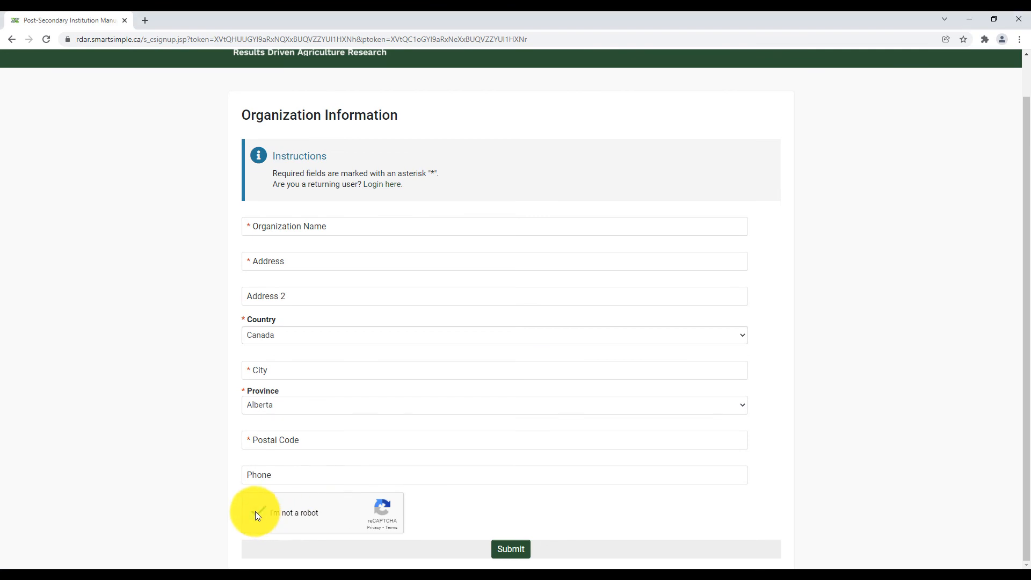
{"action": "left_click", "coordinate": [258, 514]}
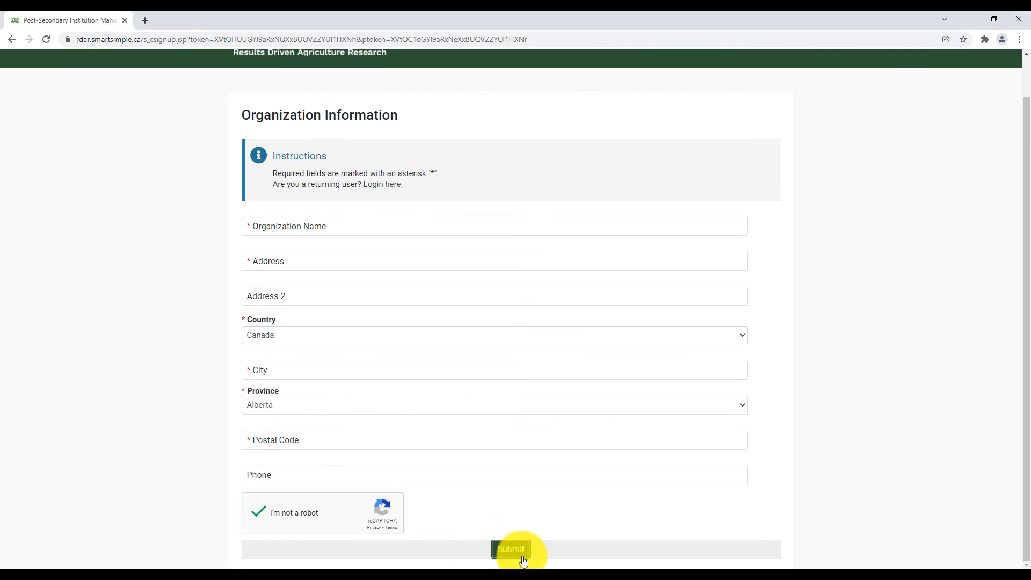
{"action": "left_click", "coordinate": [511, 549]}
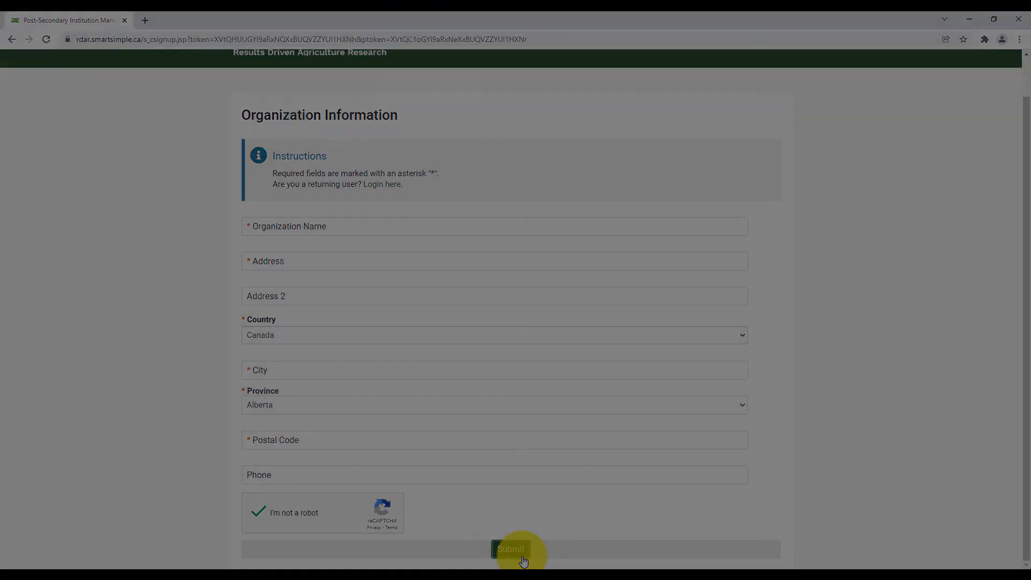